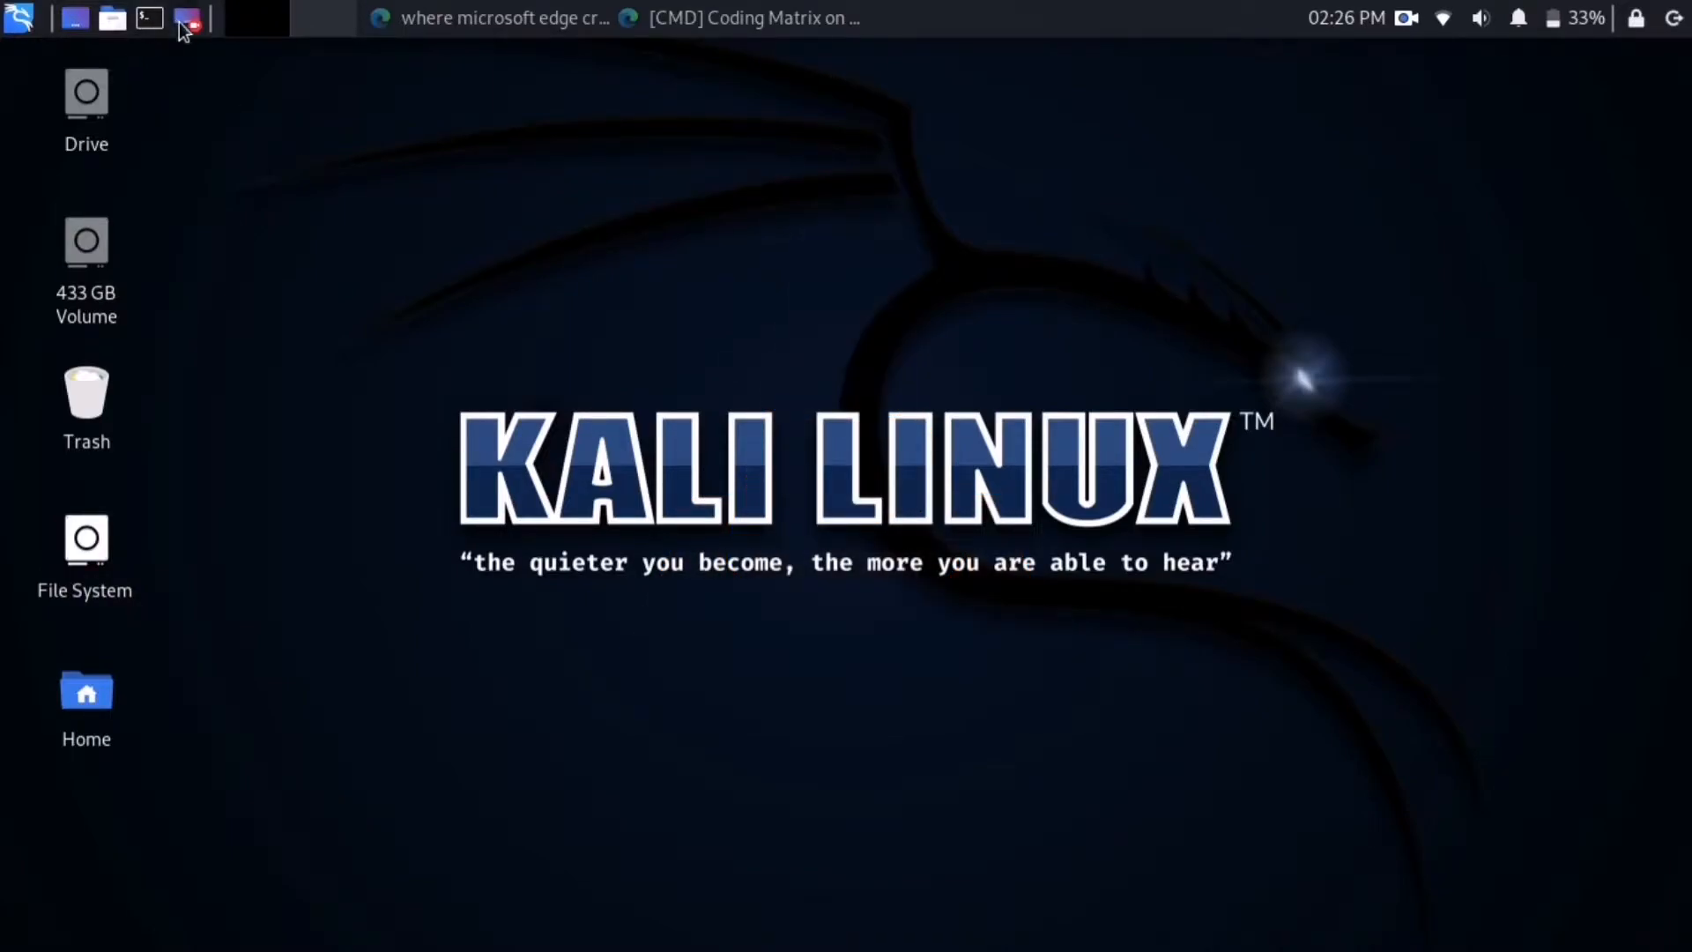
Run sudo apt update in a new terminal, reporting 31 upgradable packages.
{"action": "left_click", "coordinate": [148, 18]}
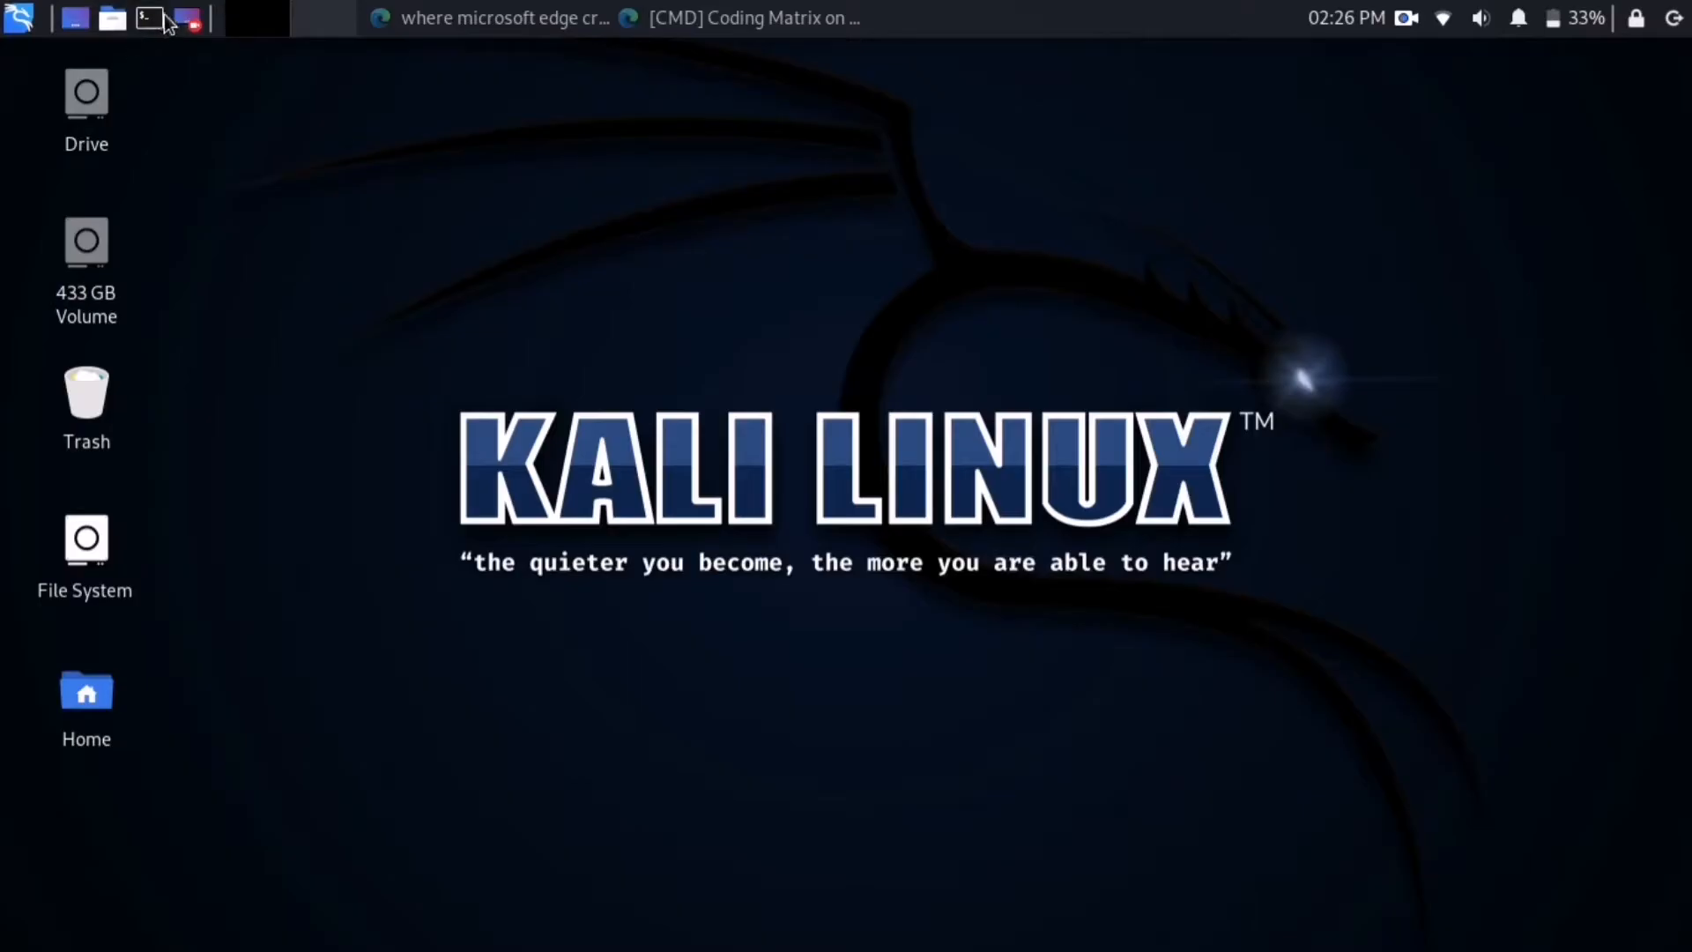
{"action": "left_click", "coordinate": [148, 20]}
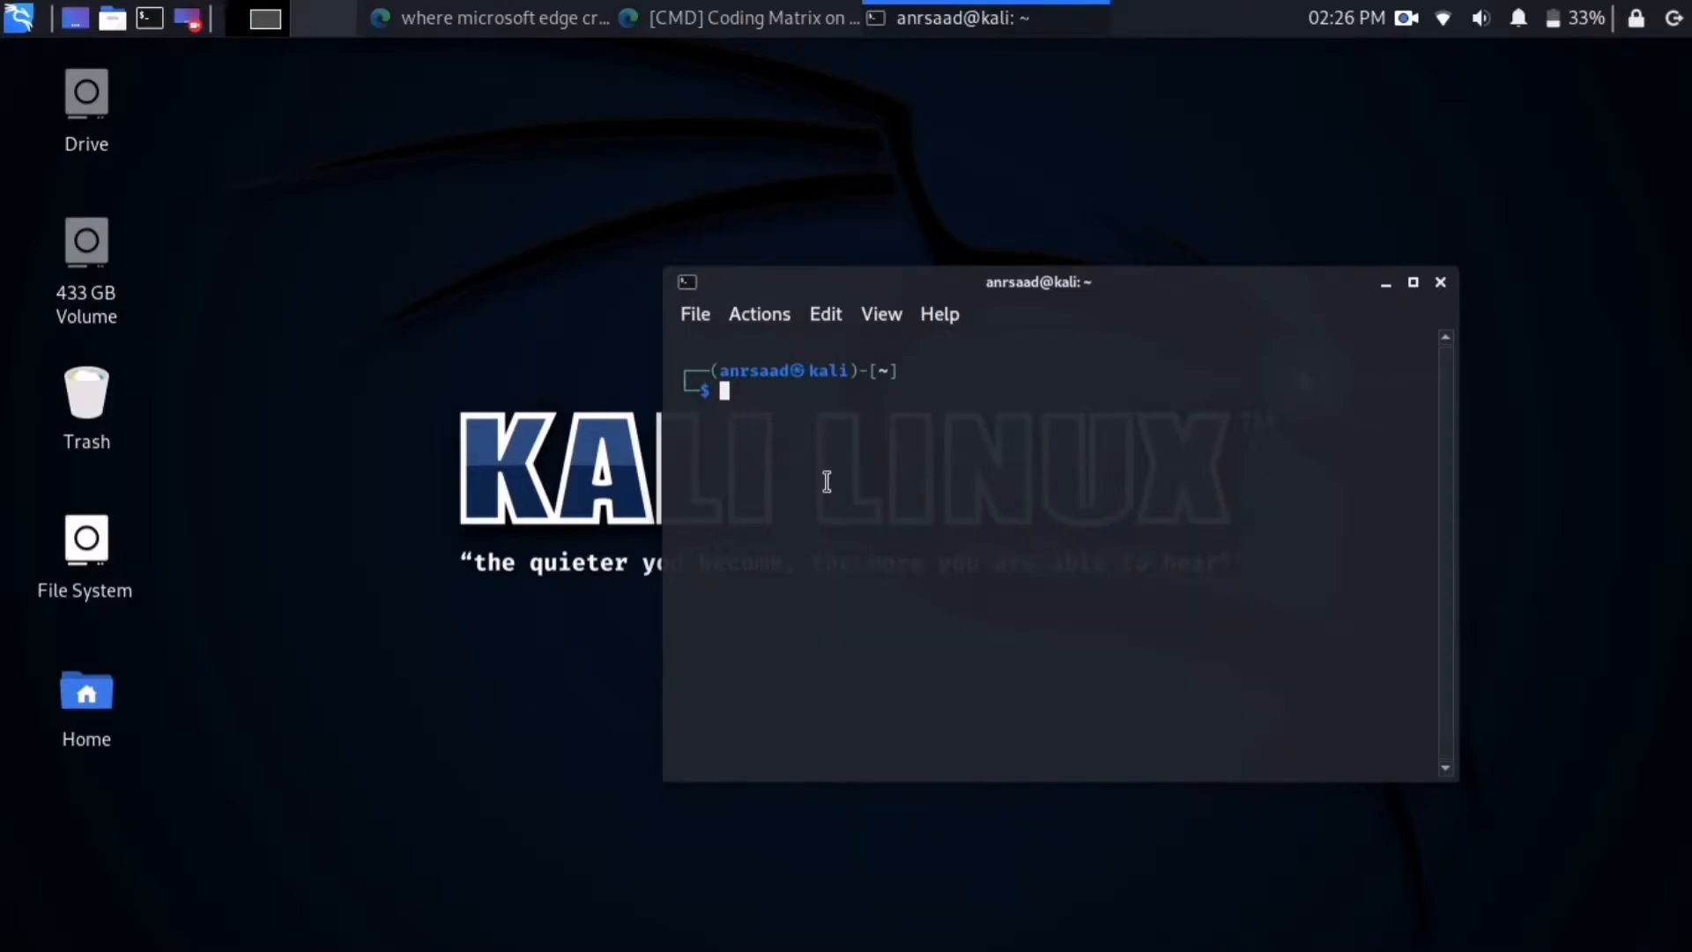
{"action": "type", "text": "sudo apt install microsoft-edge-dev"}
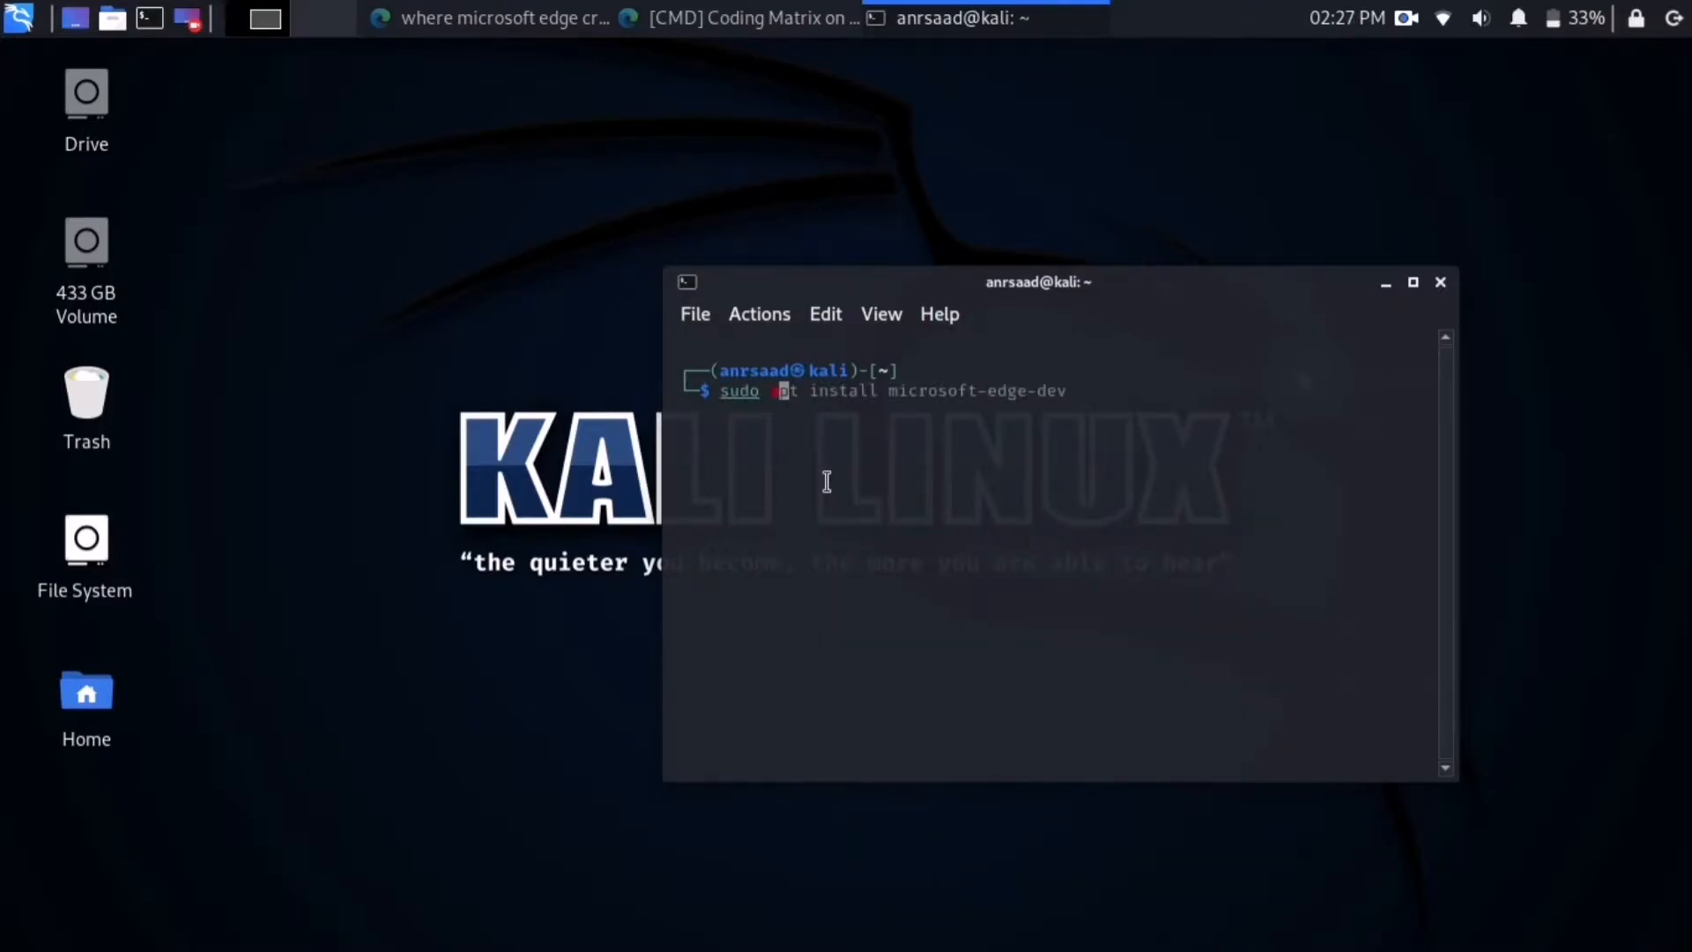
{"action": "type", "text": "sudo apt update"}
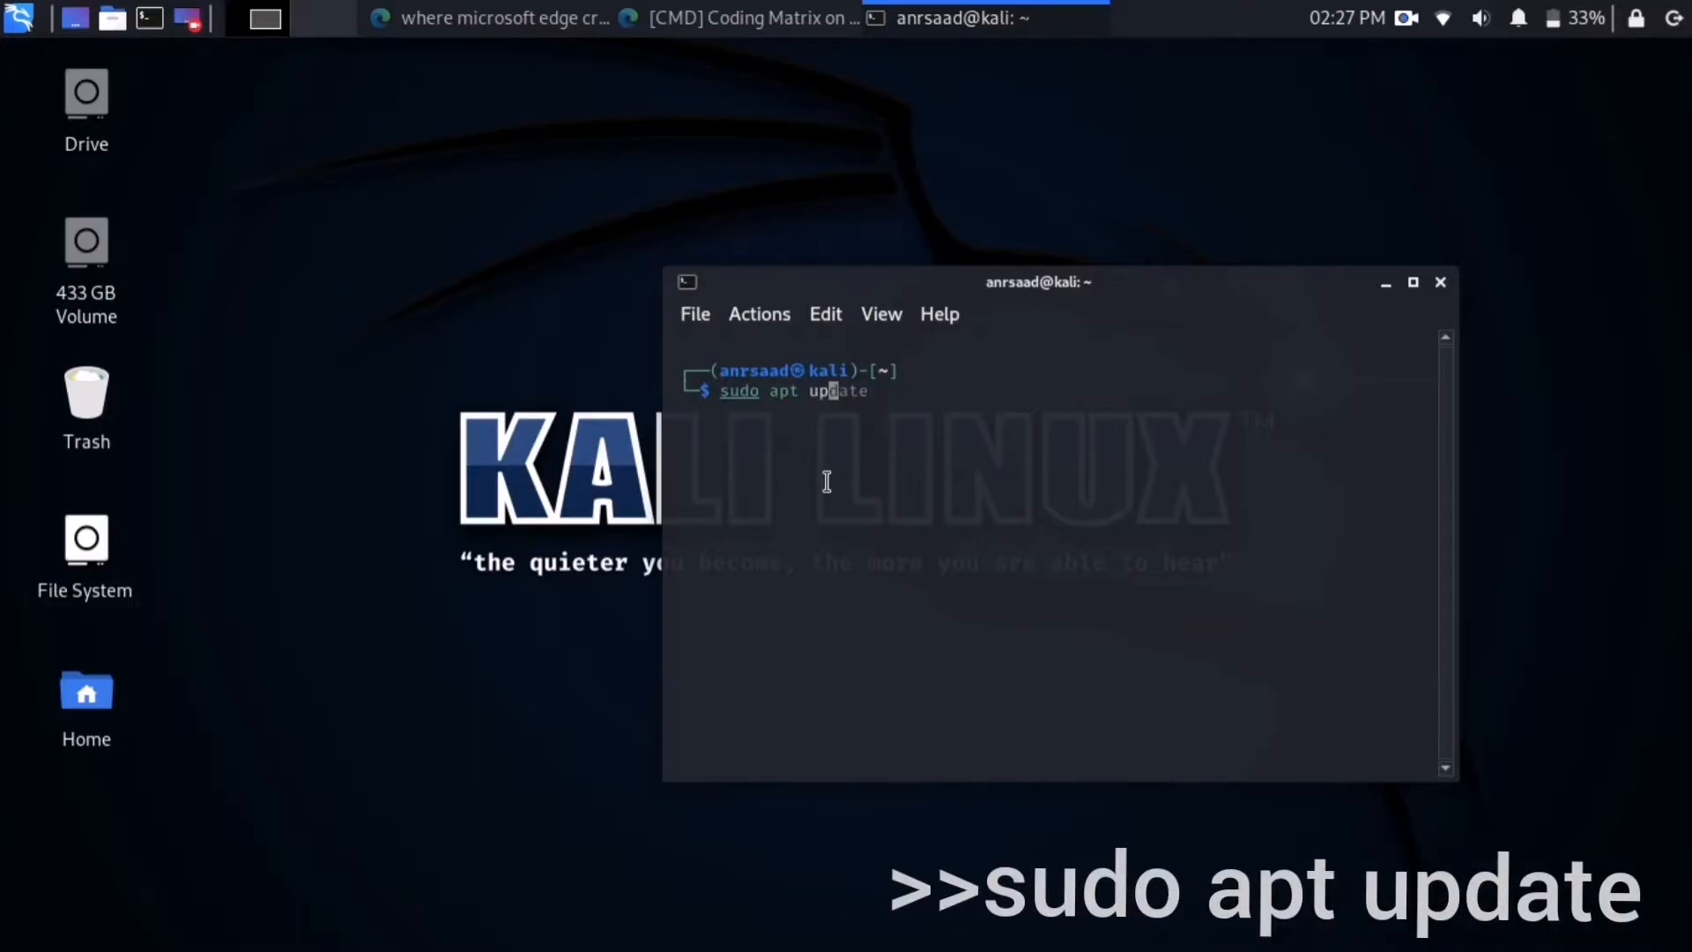
{"action": "key", "text": "Return"}
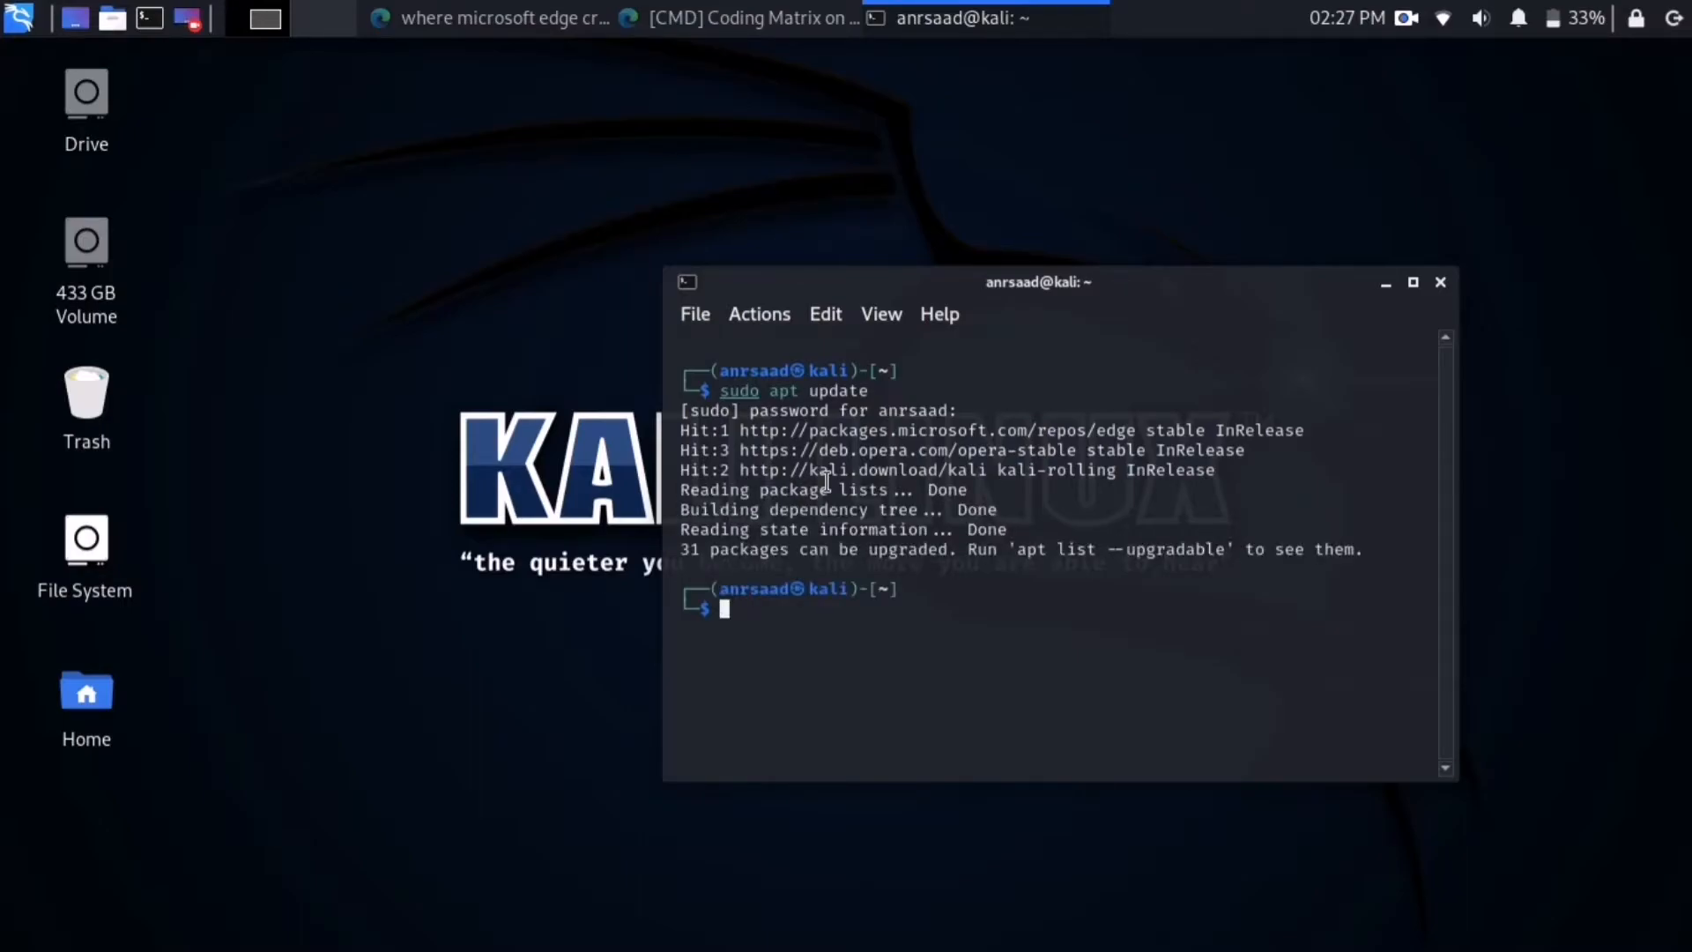
Clear the screen and run sudo apt install vlc, confirming the 46 new packages.
{"action": "type", "text": "clear"}
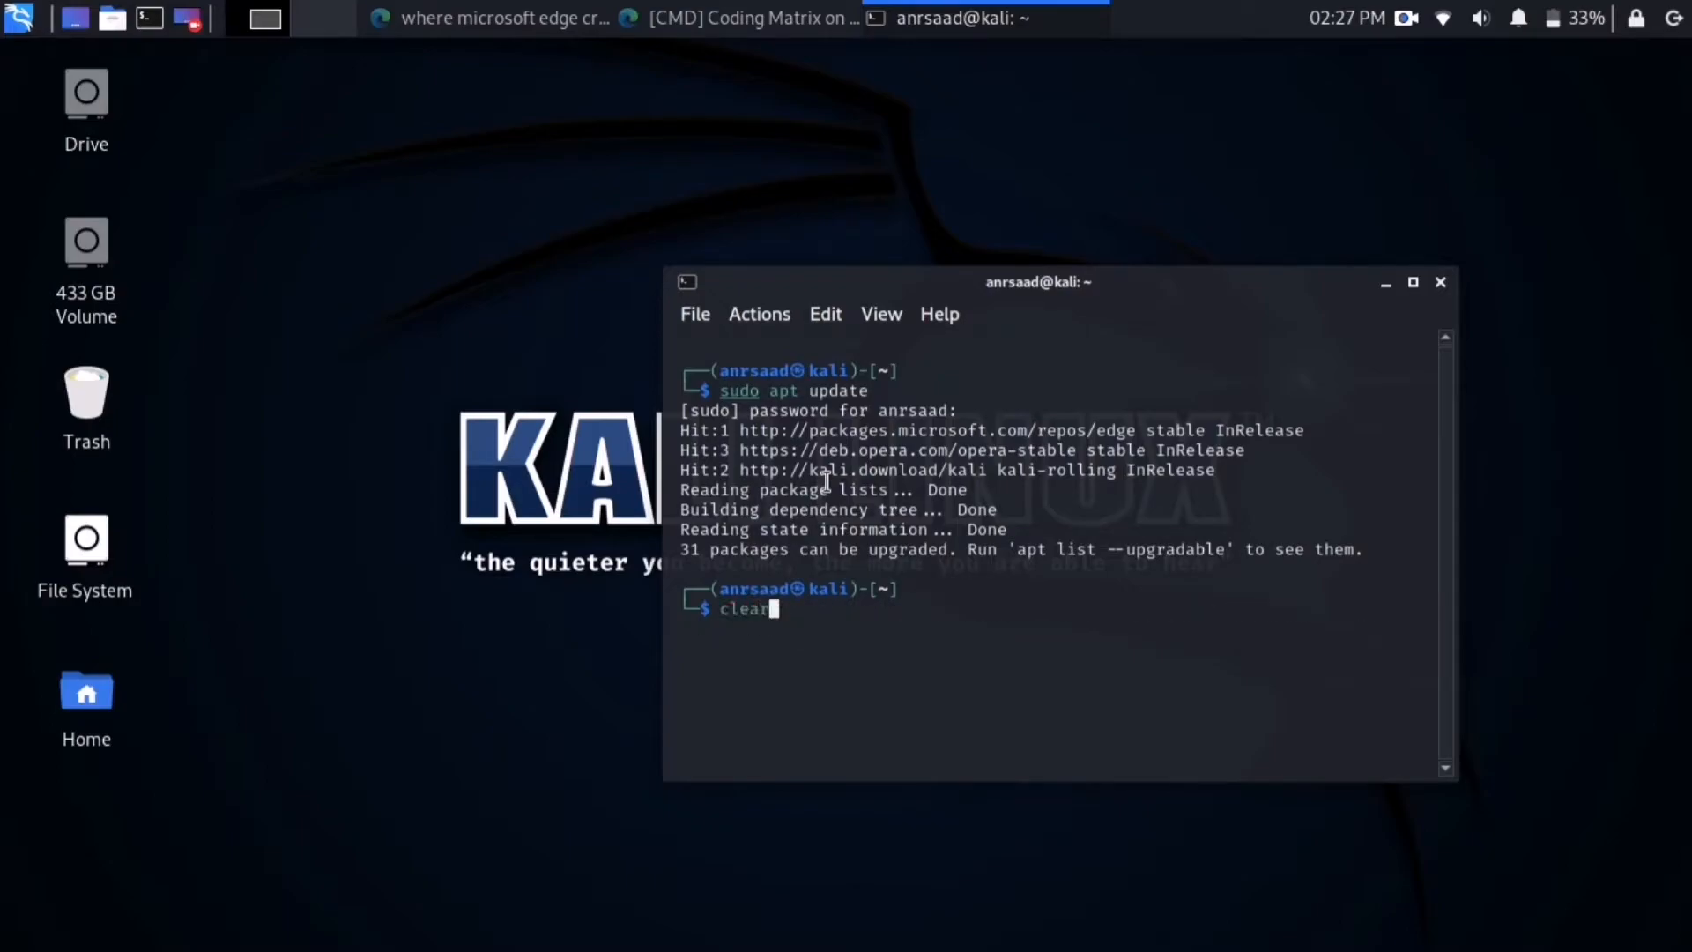
{"action": "key", "text": "Return"}
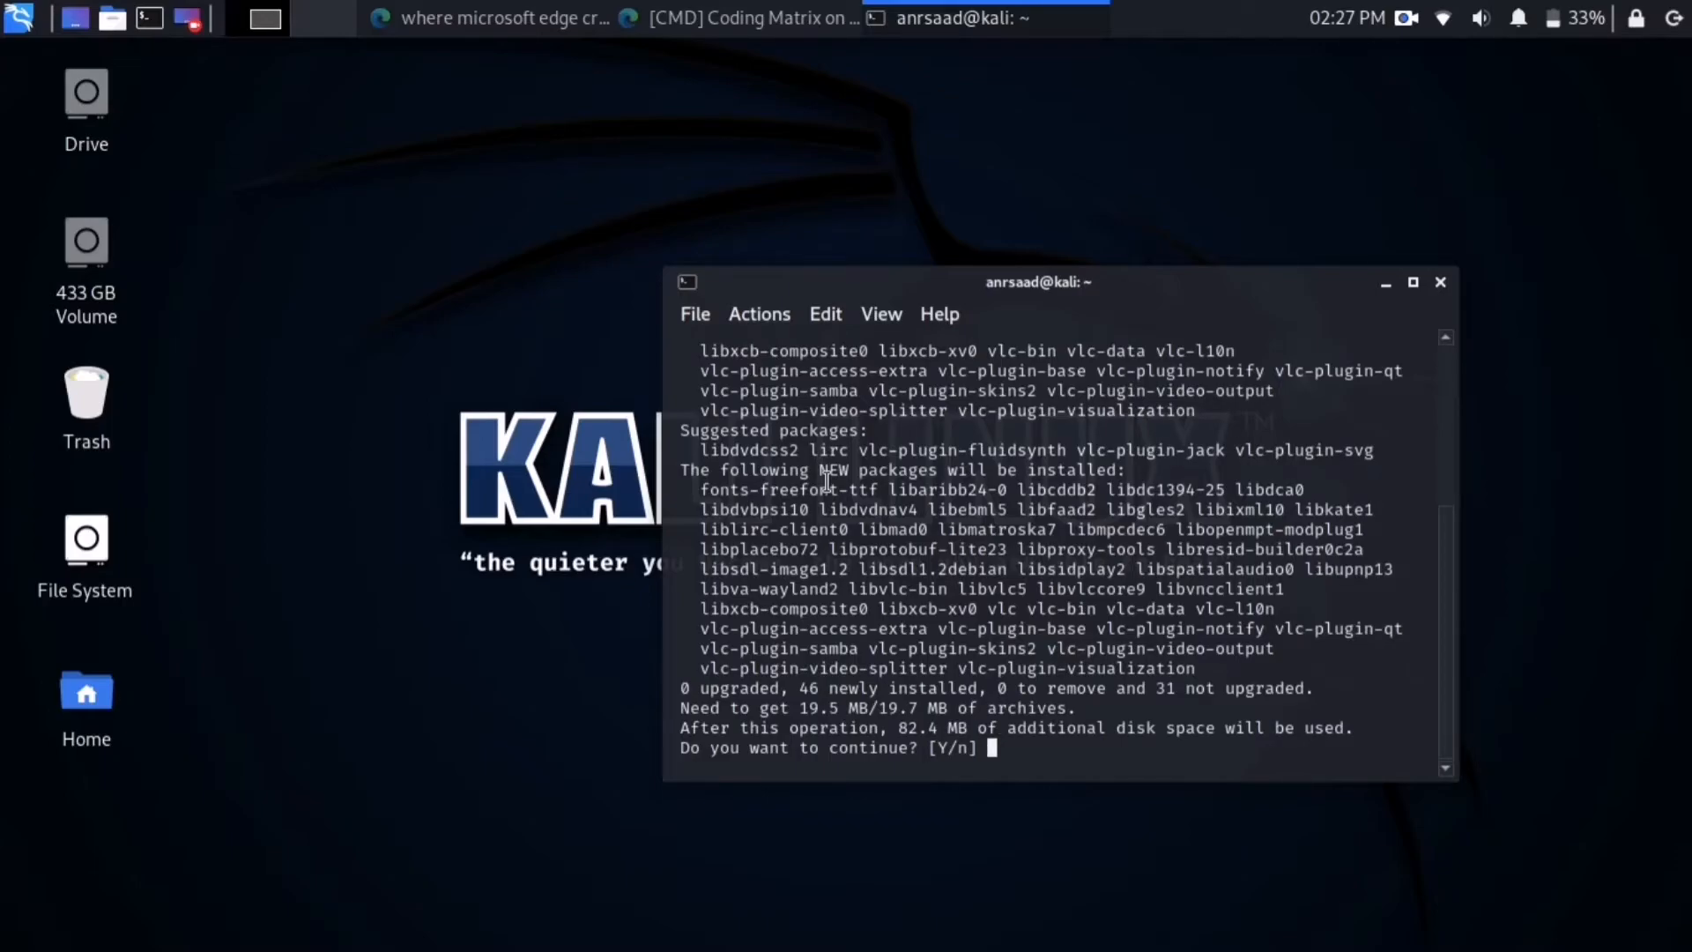
{"action": "type", "text": "n"}
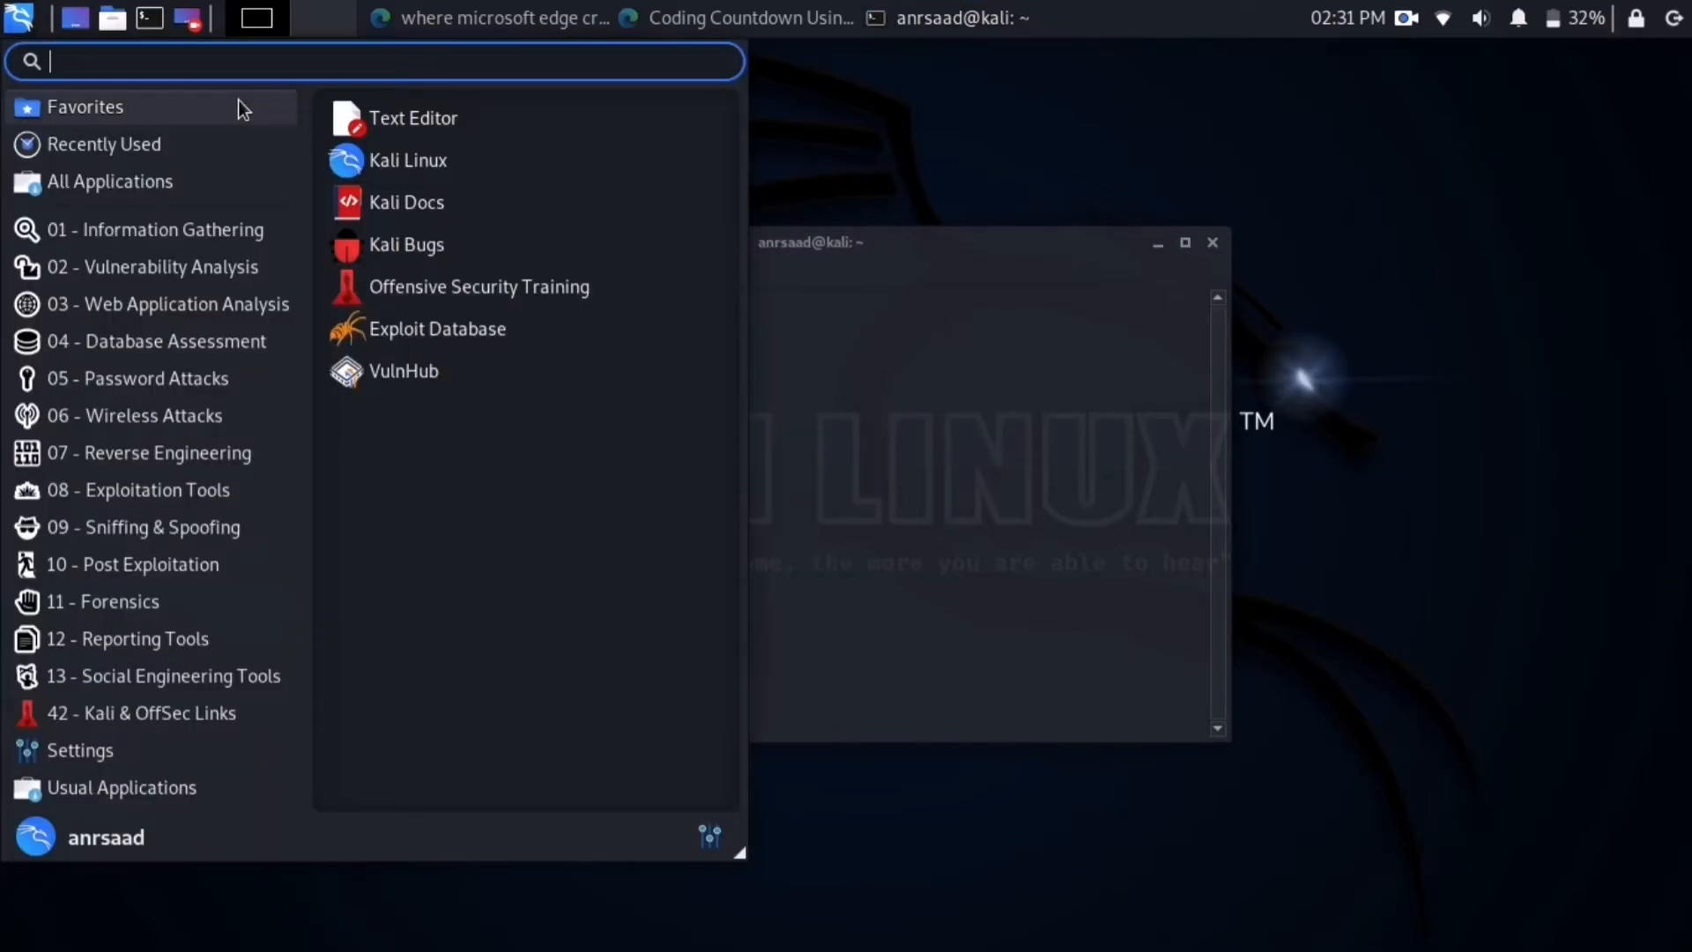
Search vlc in the application menu, launch VLC 3.0.12, accept the privacy policy and close it.
{"action": "type", "text": "vlc"}
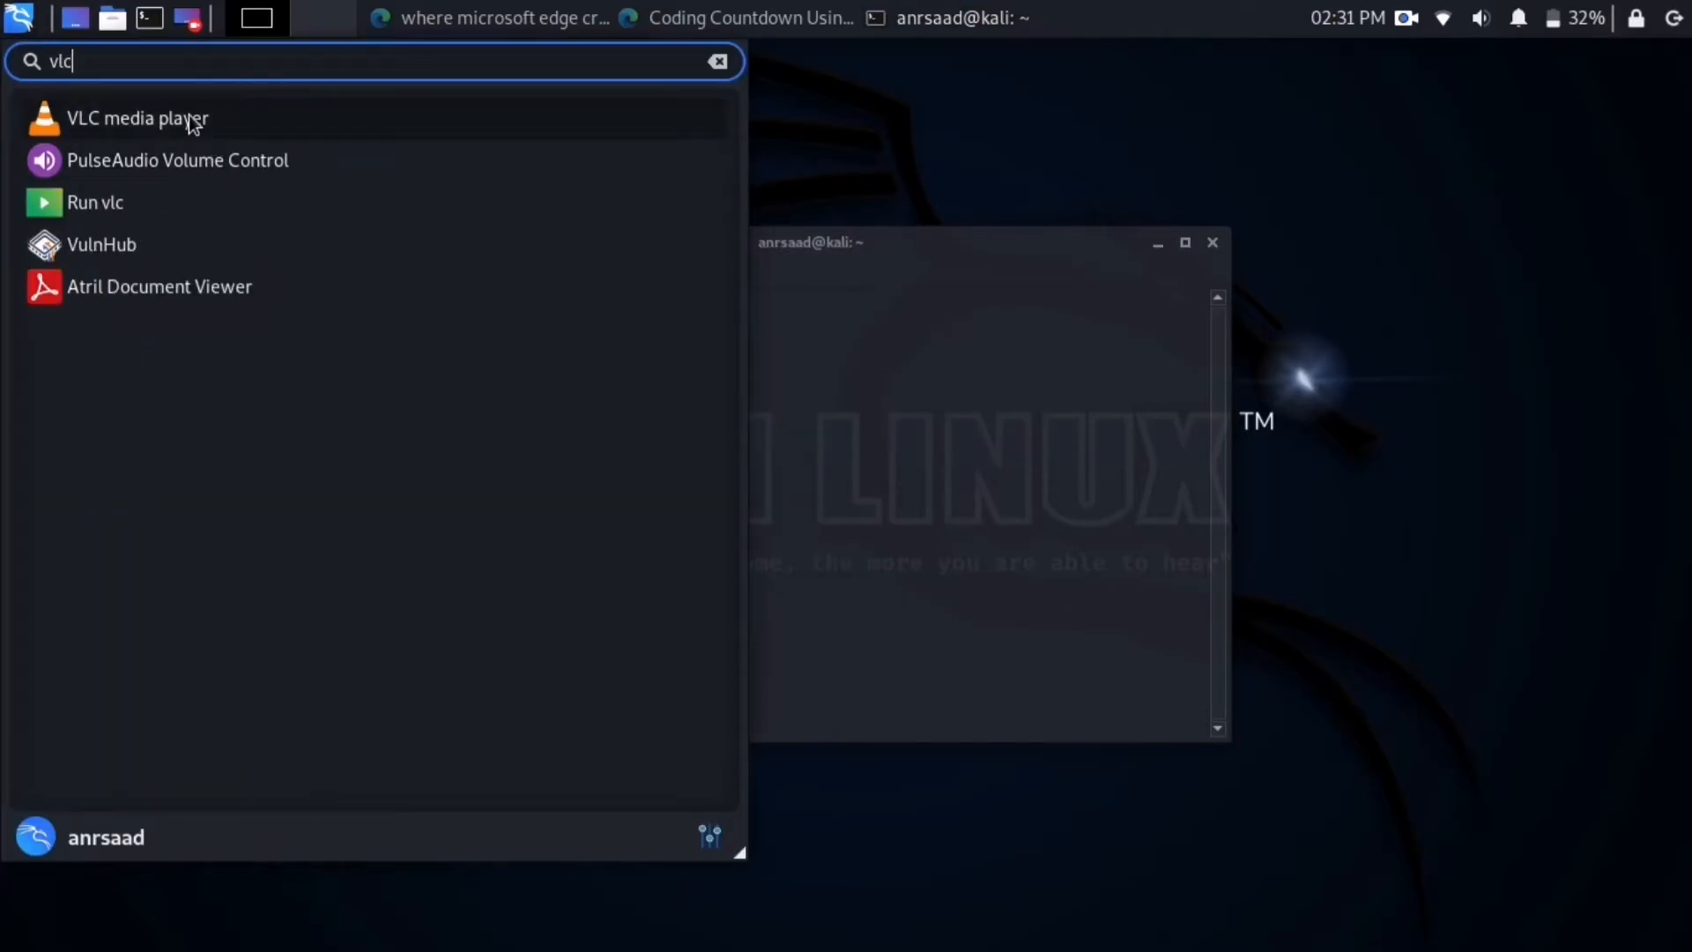
{"action": "mouse_move", "coordinate": [173, 129]}
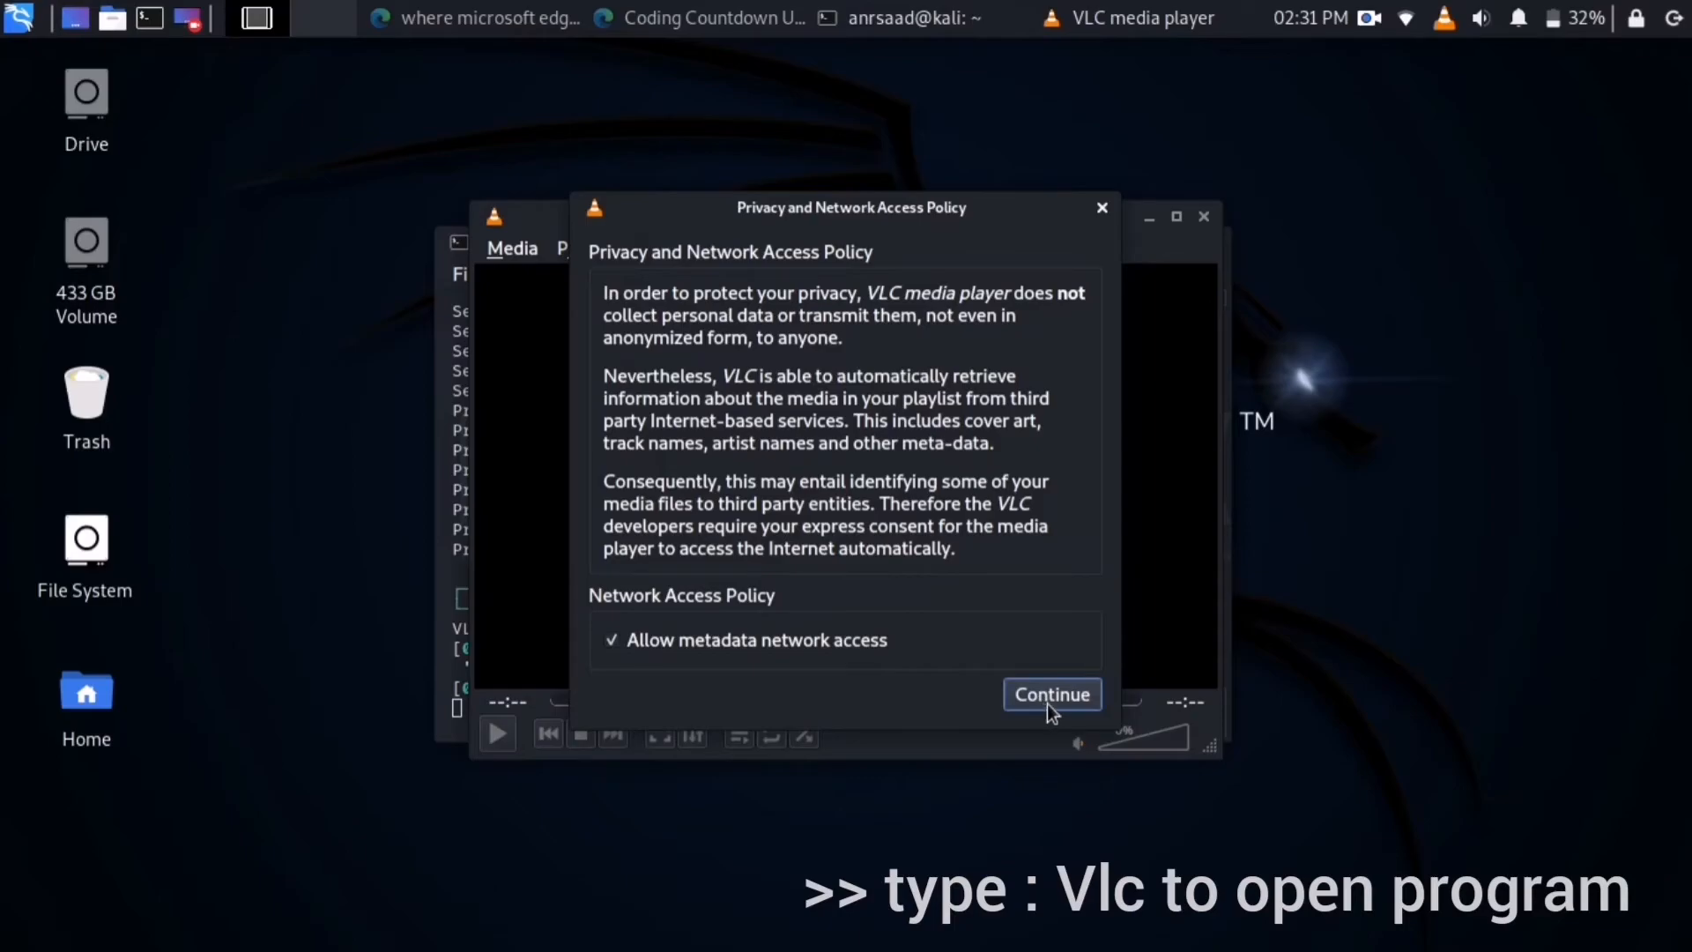
{"action": "left_click", "coordinate": [1051, 695]}
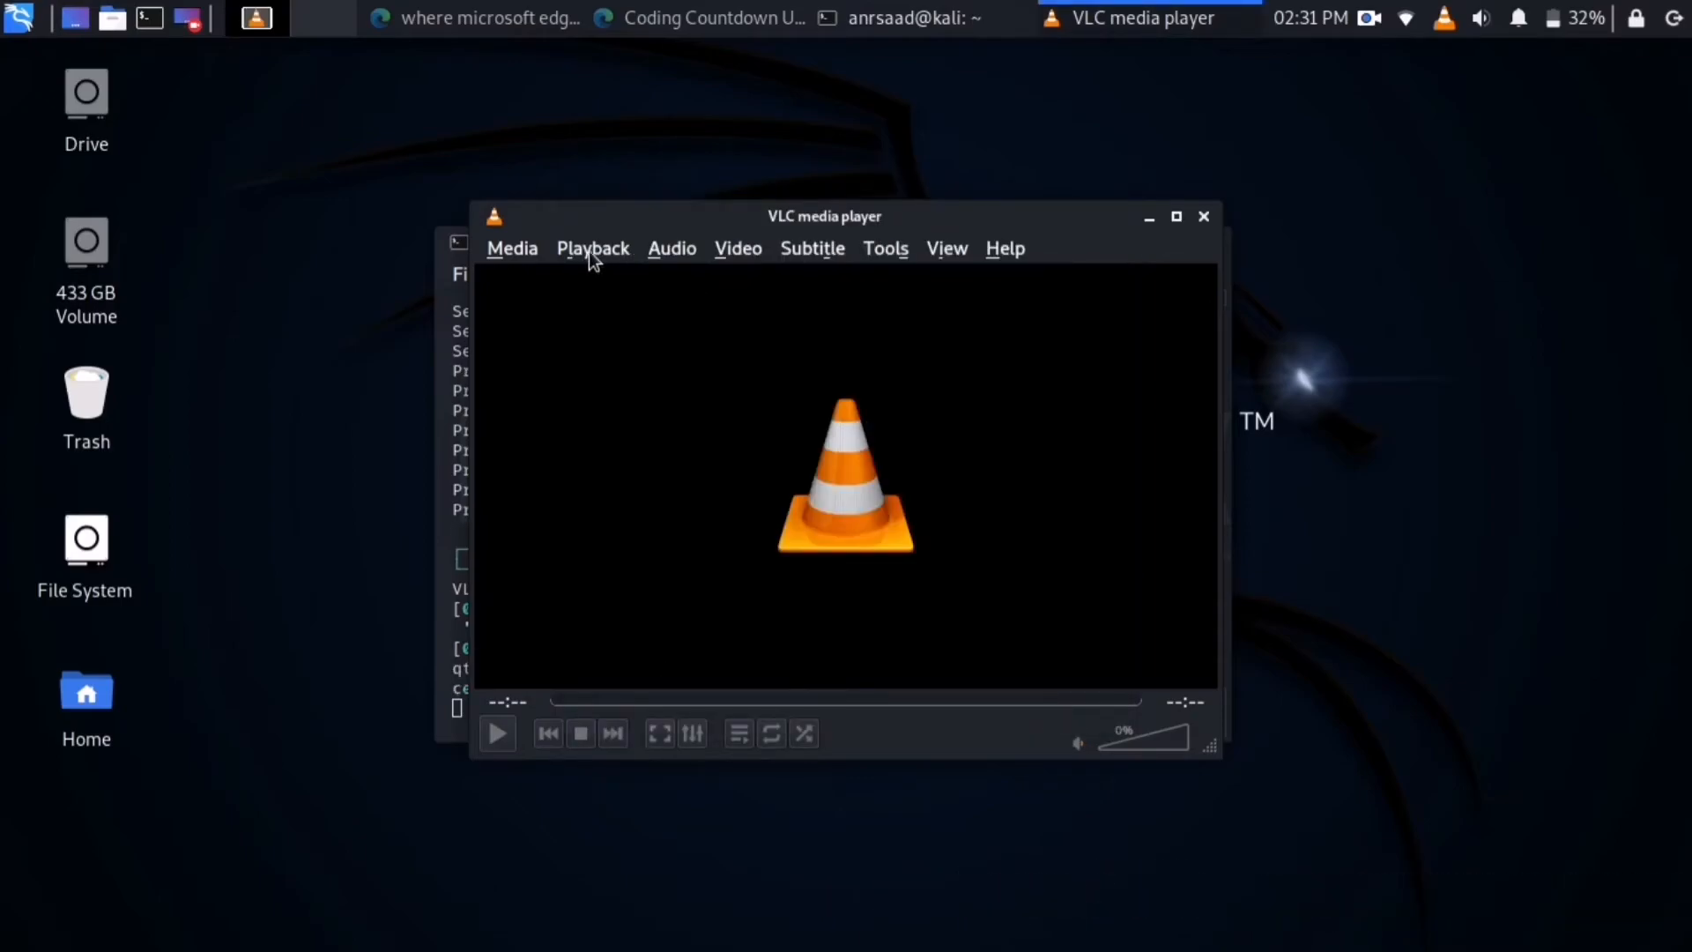
{"action": "left_click", "coordinate": [1003, 249]}
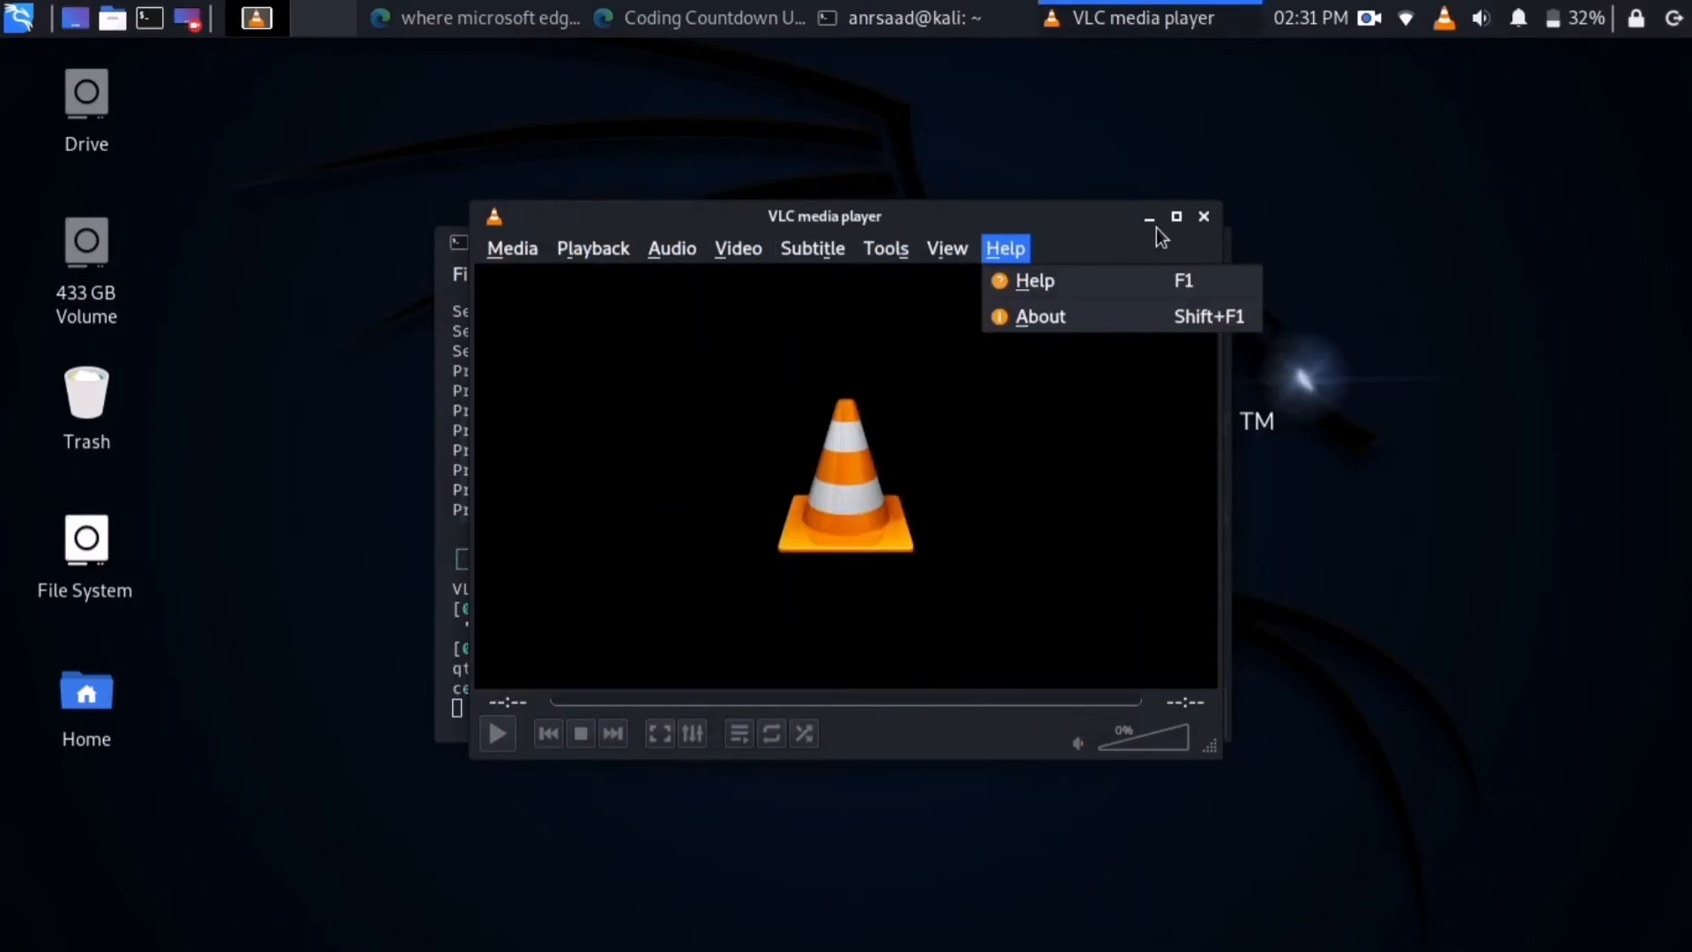
{"action": "left_click", "coordinate": [1204, 215]}
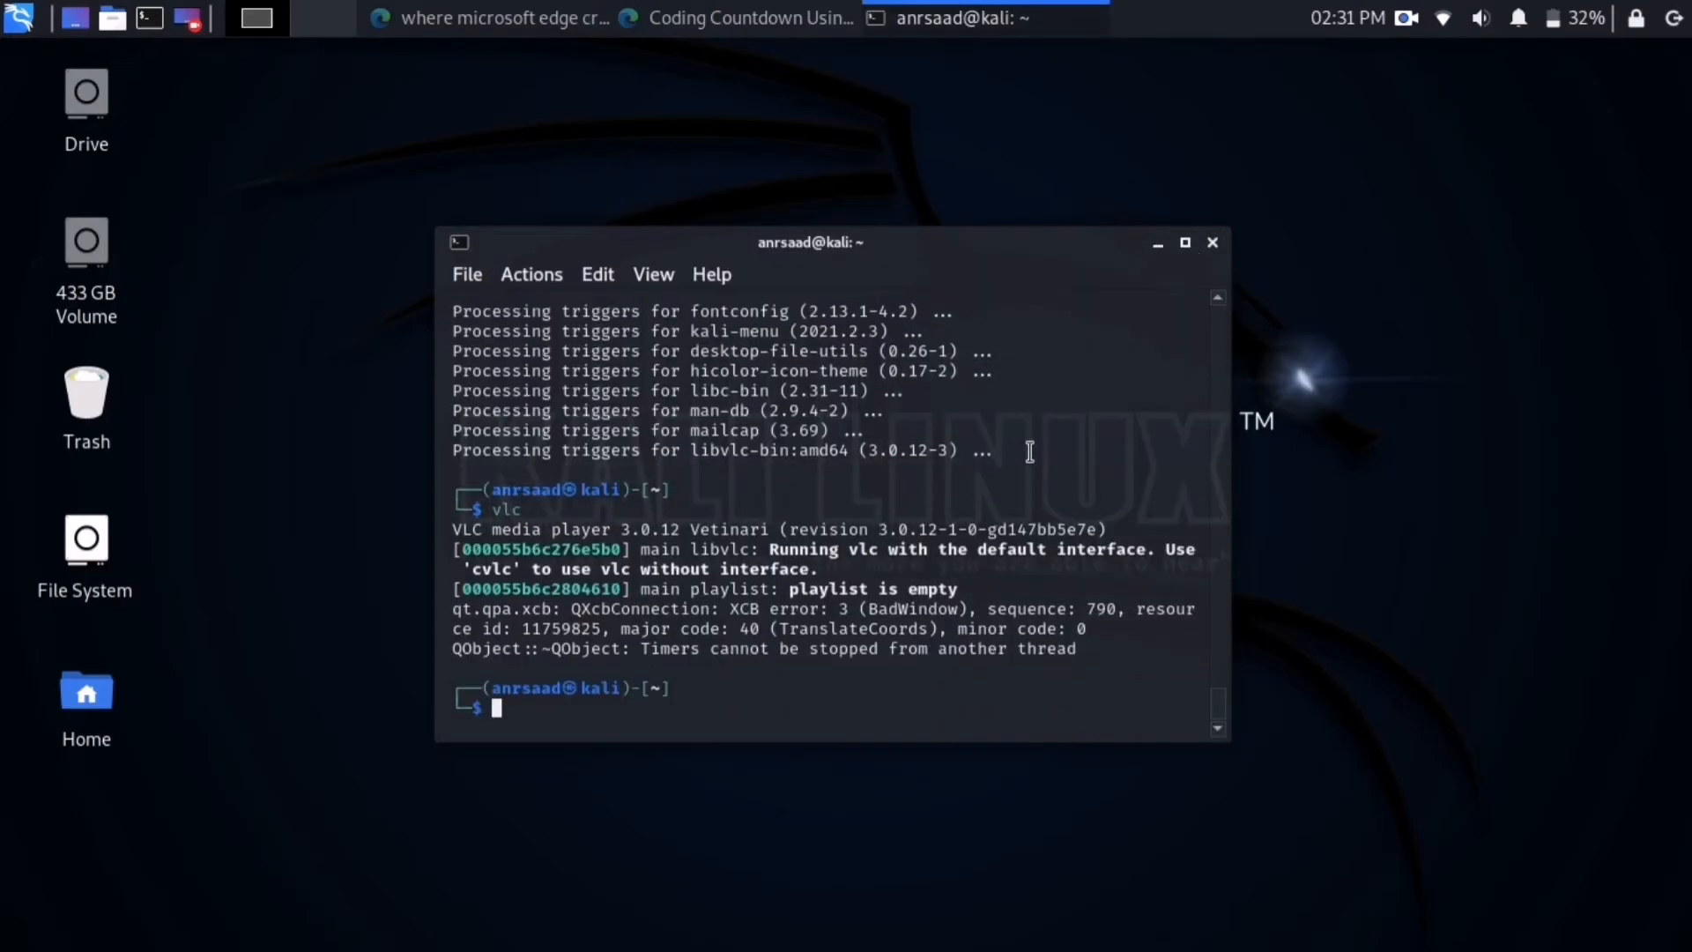
Show the sudo apt remove vlc command, wipe it unrun, and leave exit typed at the prompt.
{"action": "type", "text": "clea"}
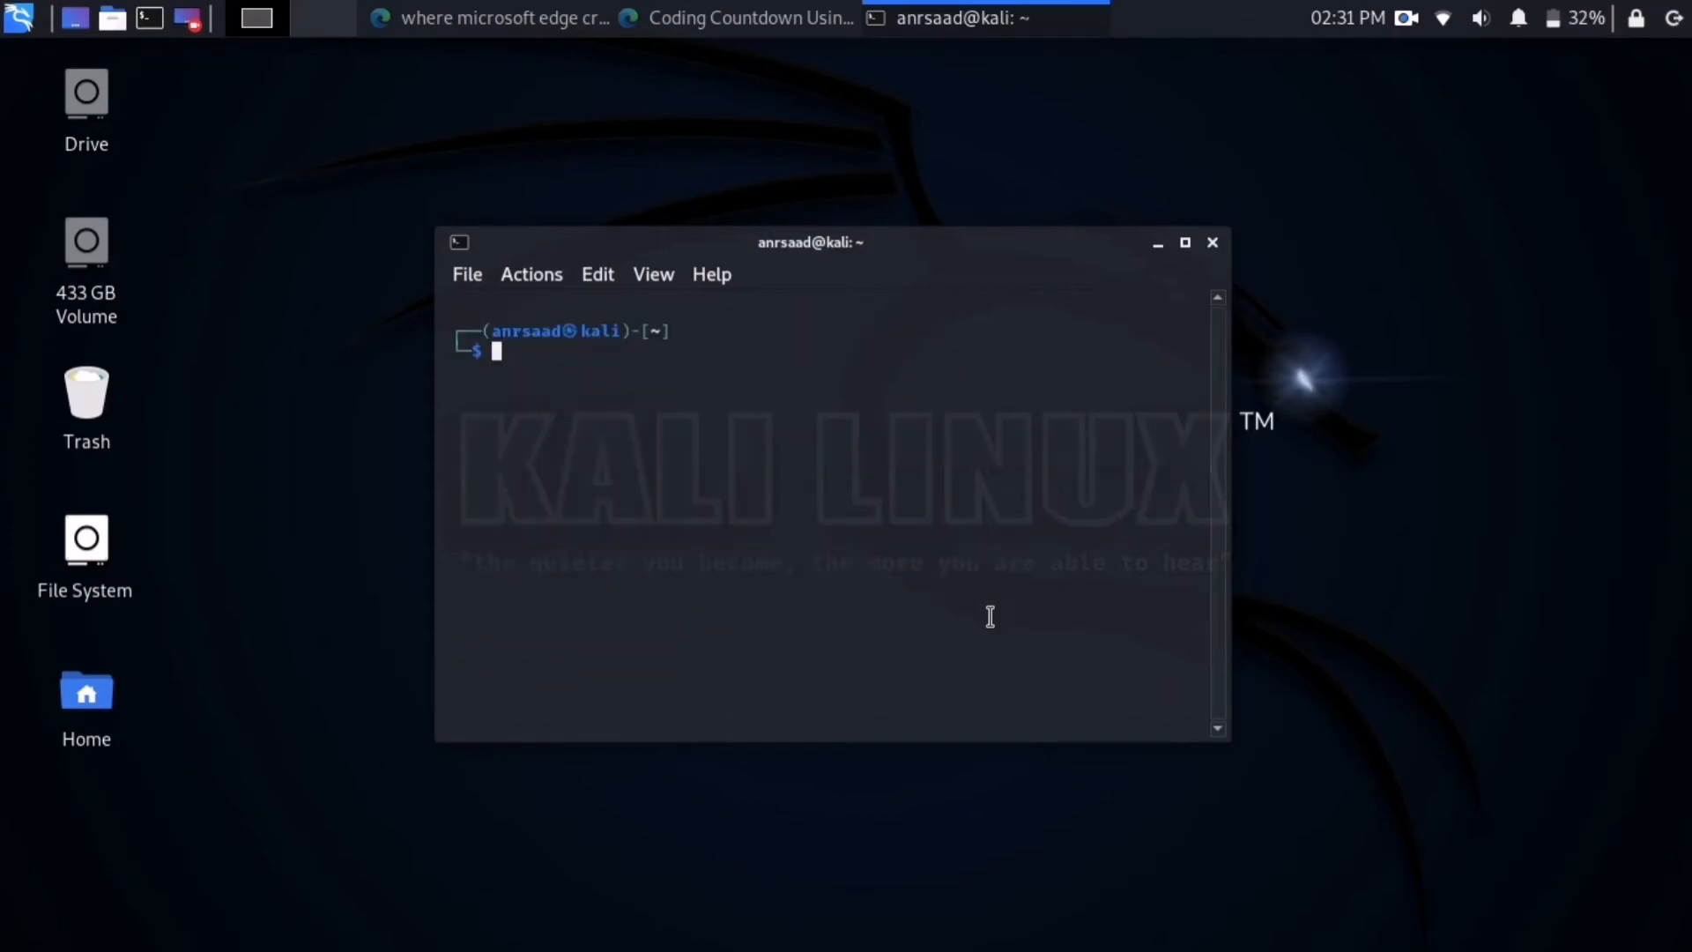
{"action": "type", "text": "sudo apt install vlc -y"}
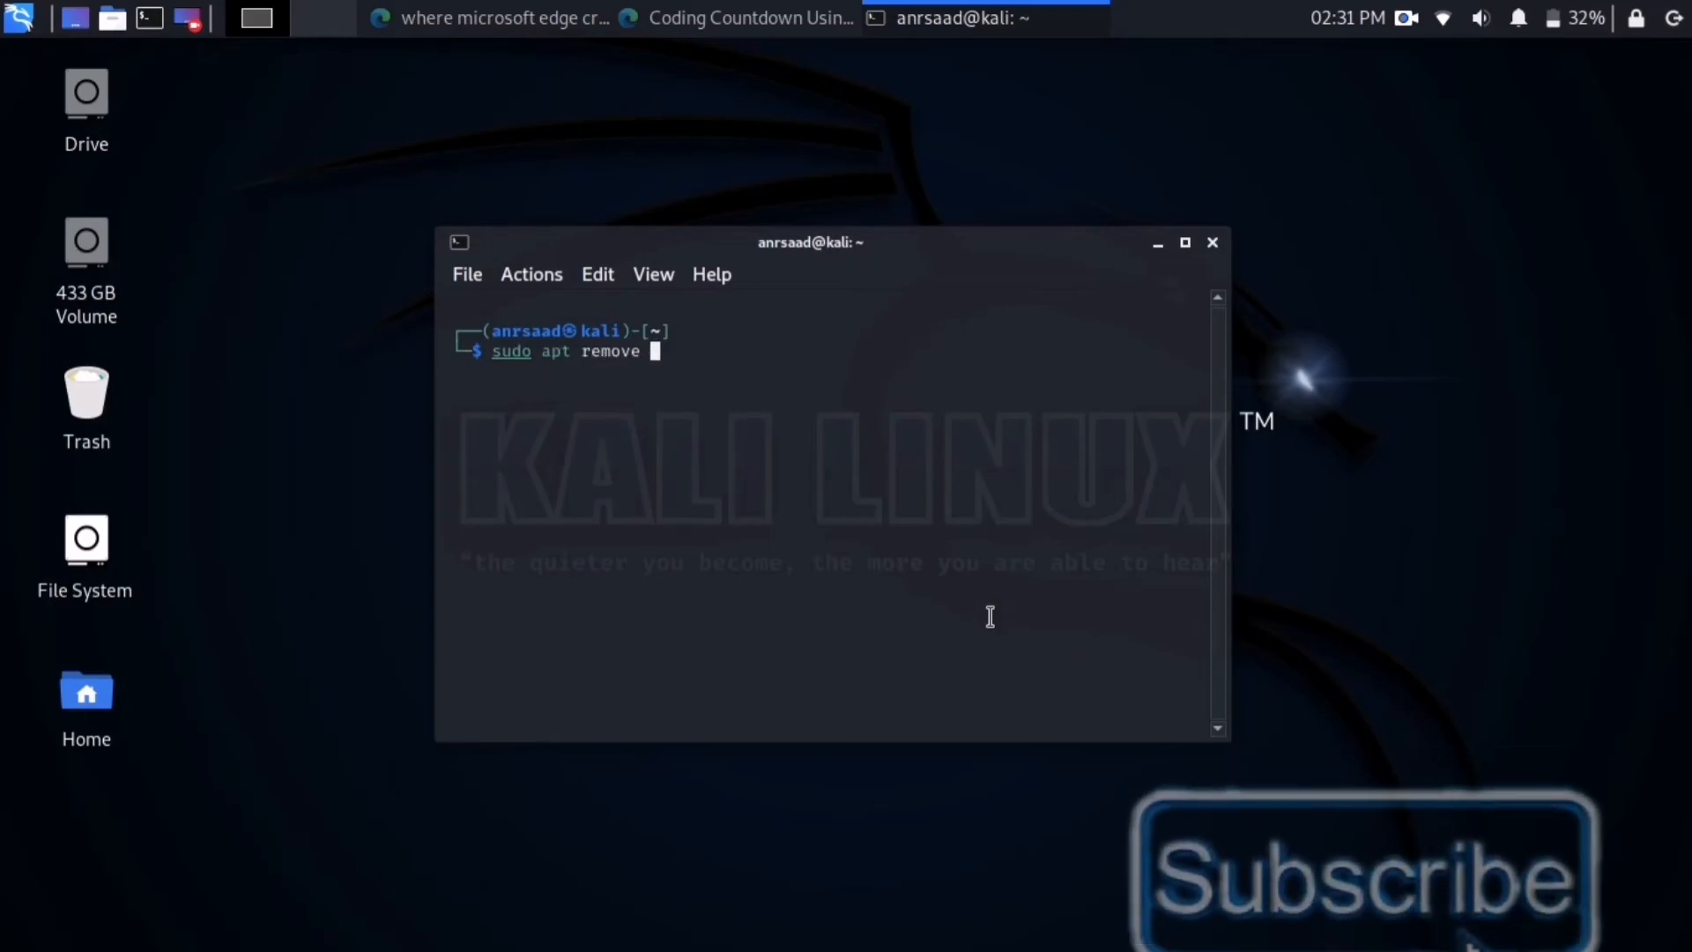
{"action": "type", "text": "vlc"}
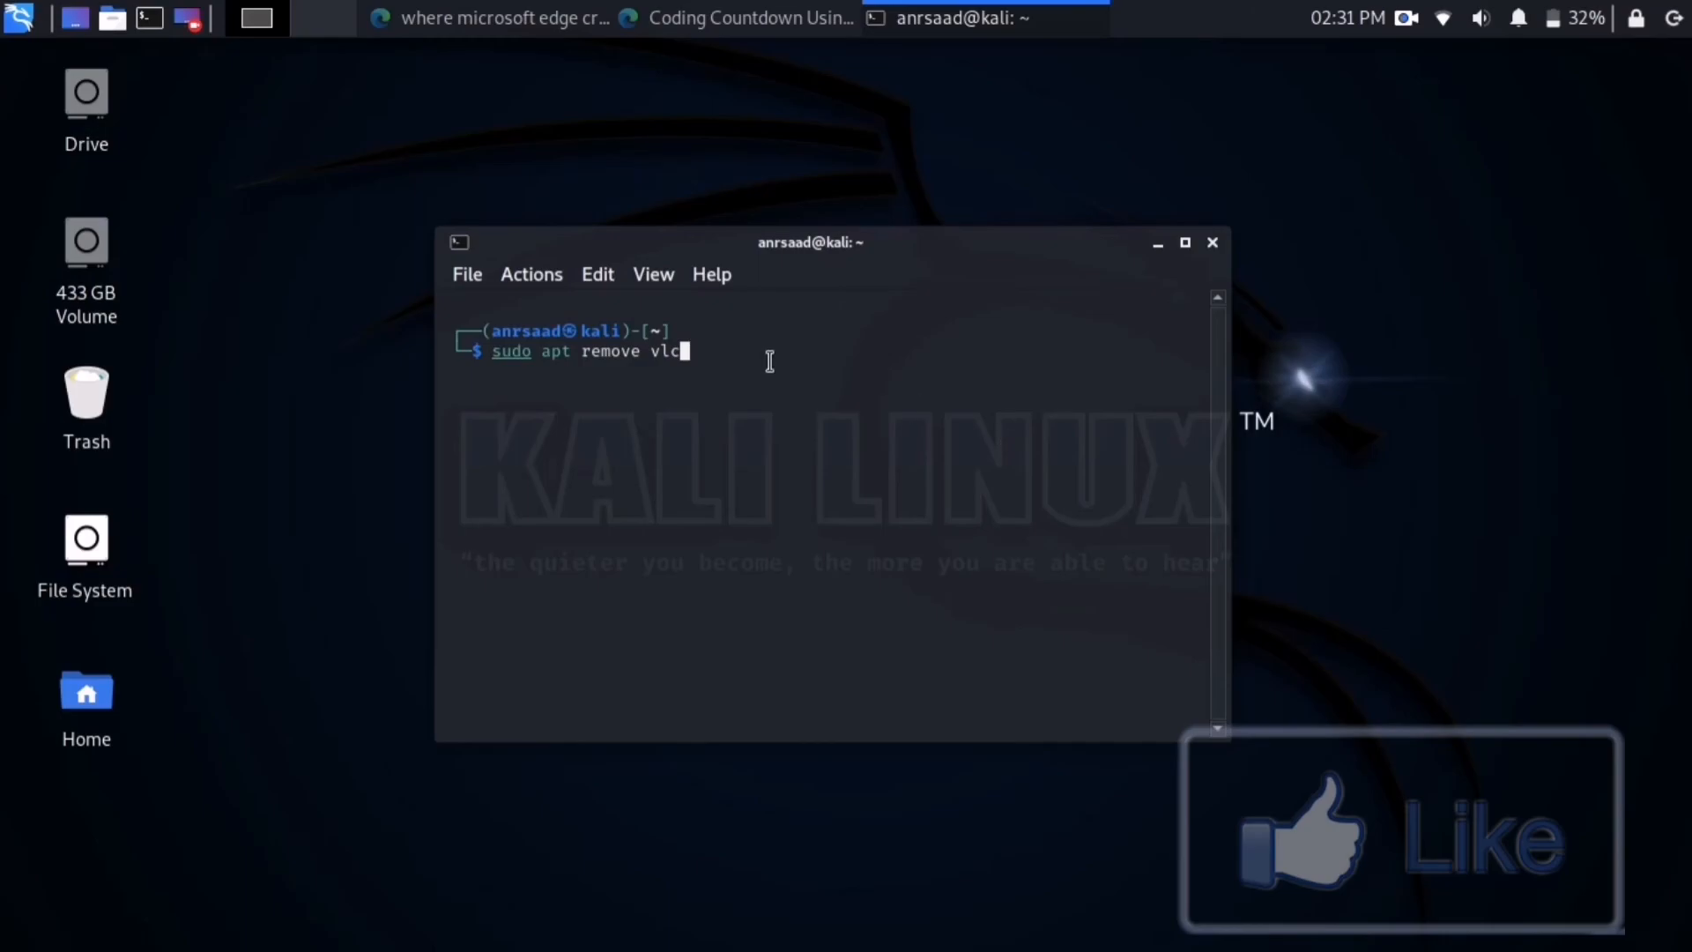
{"action": "left_click", "coordinate": [18, 20]}
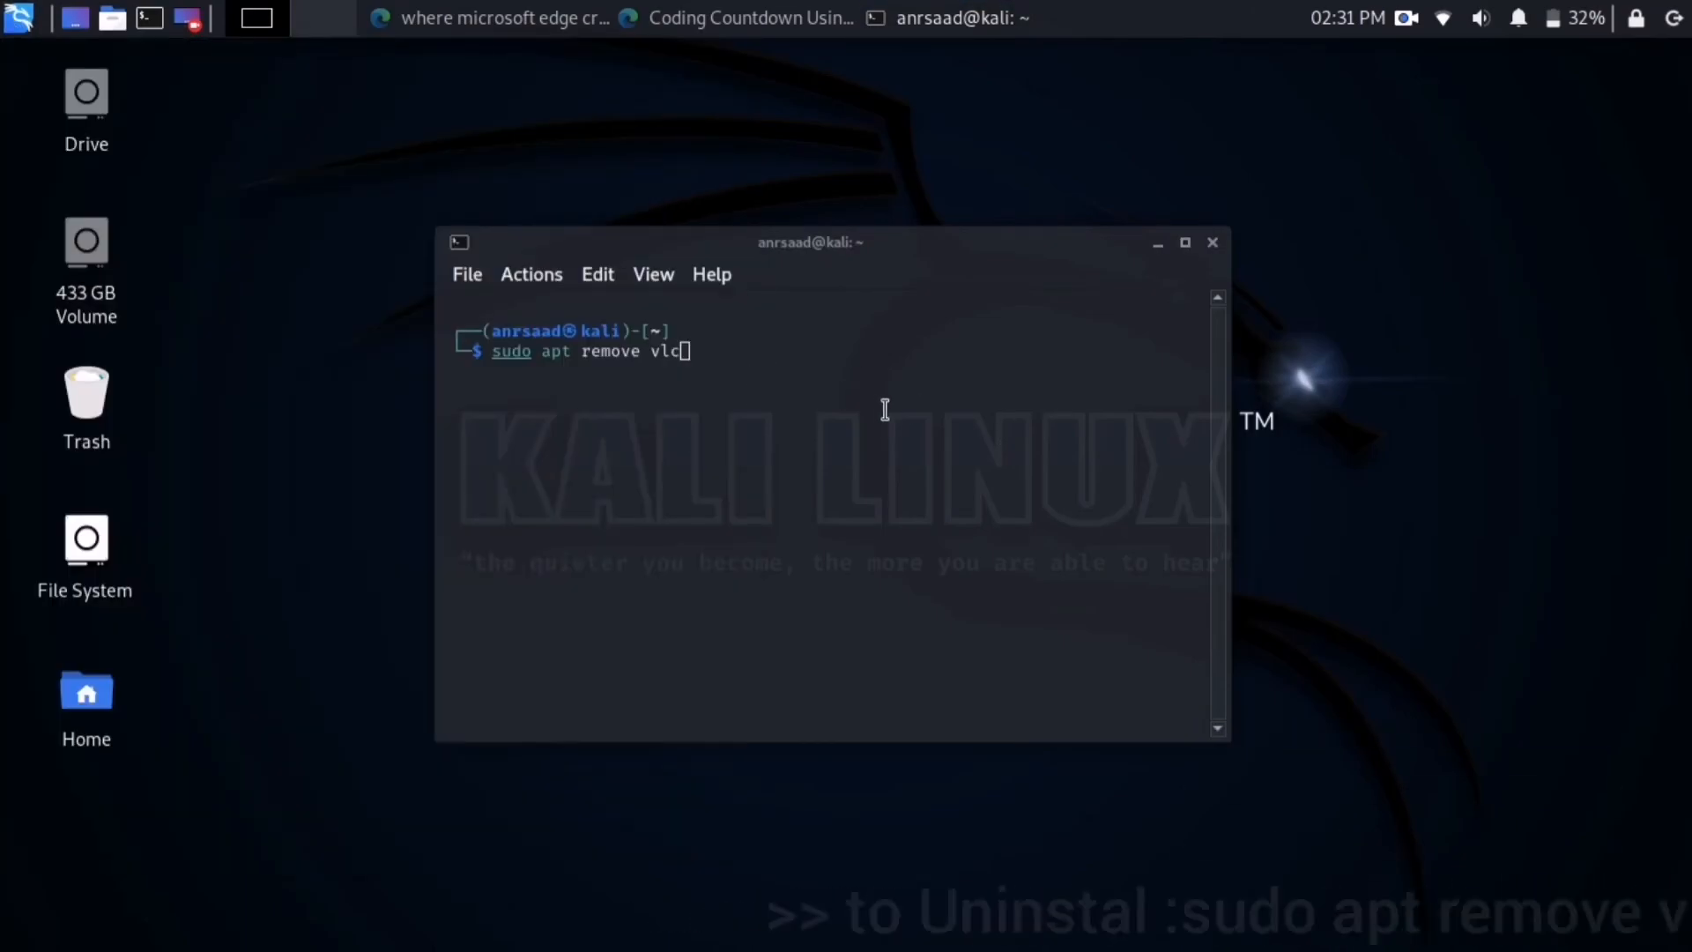
{"action": "key", "text": "Backspace"}
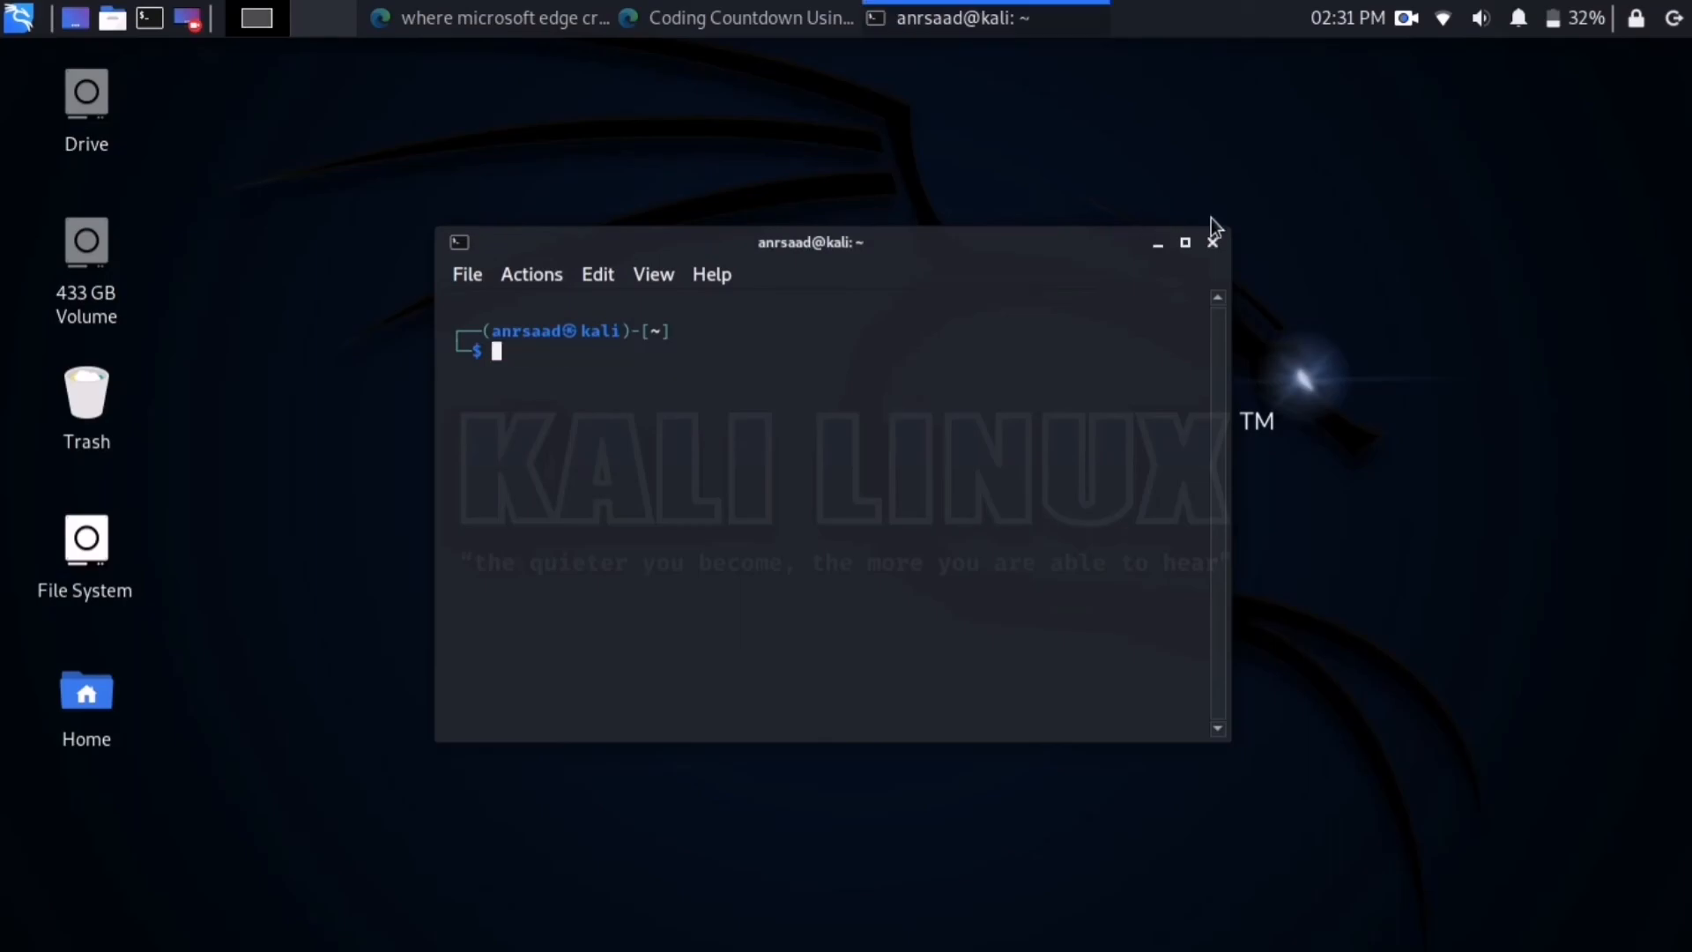
{"action": "mouse_move", "coordinate": [1215, 254]}
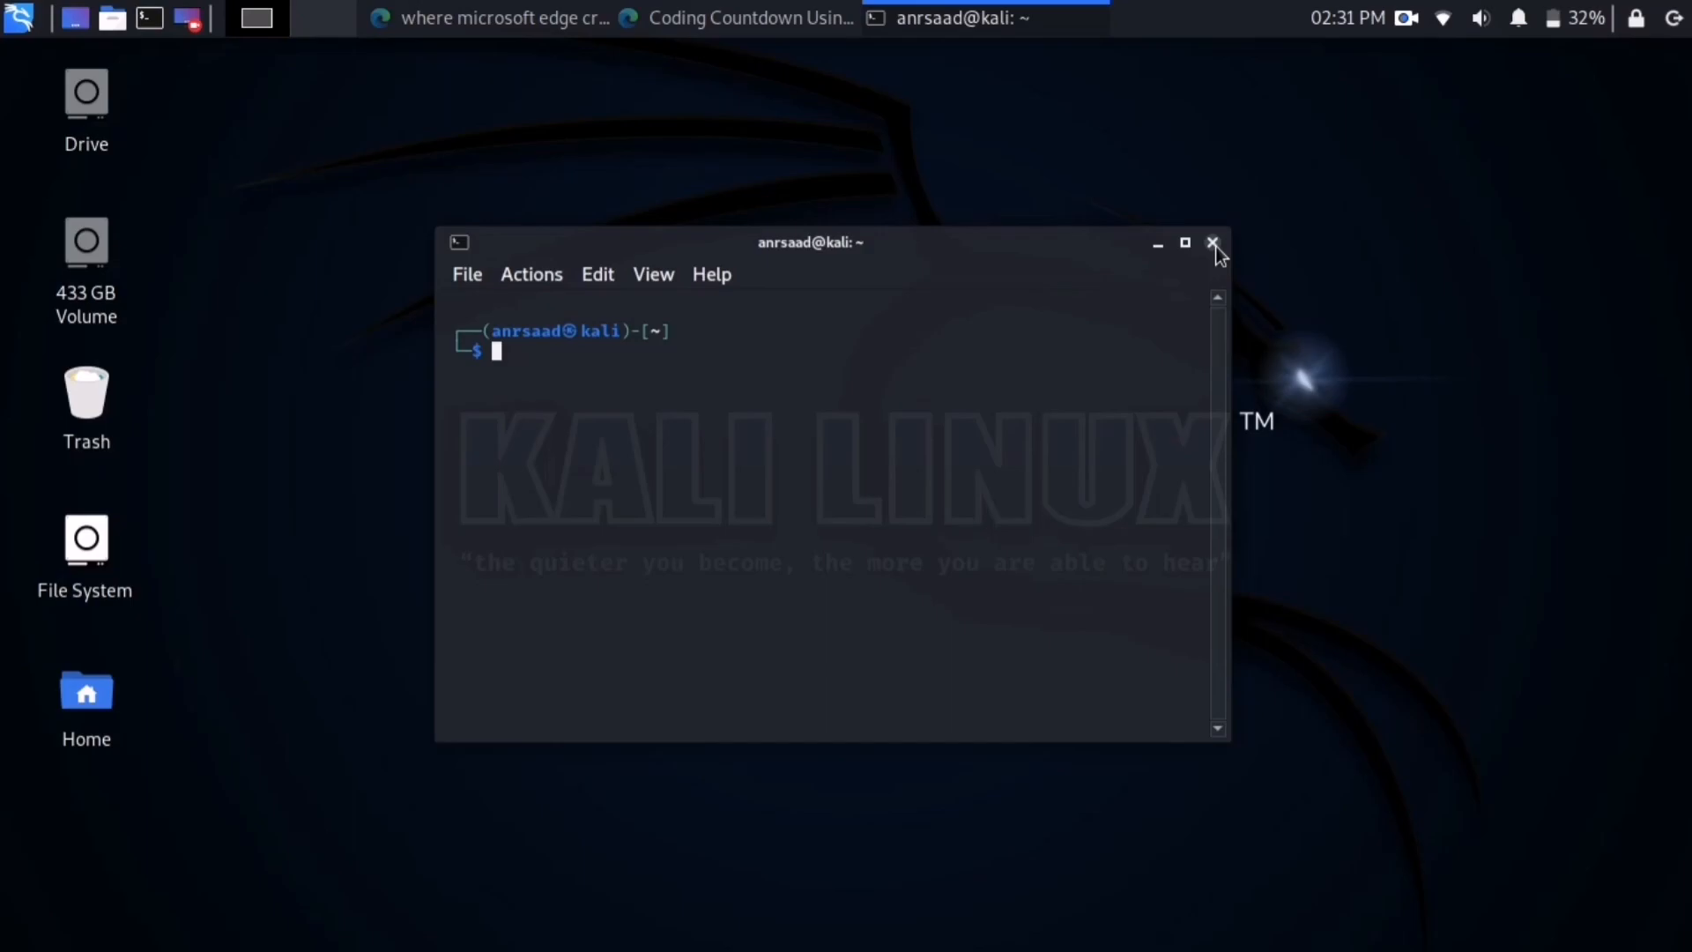
{"action": "type", "text": "exit"}
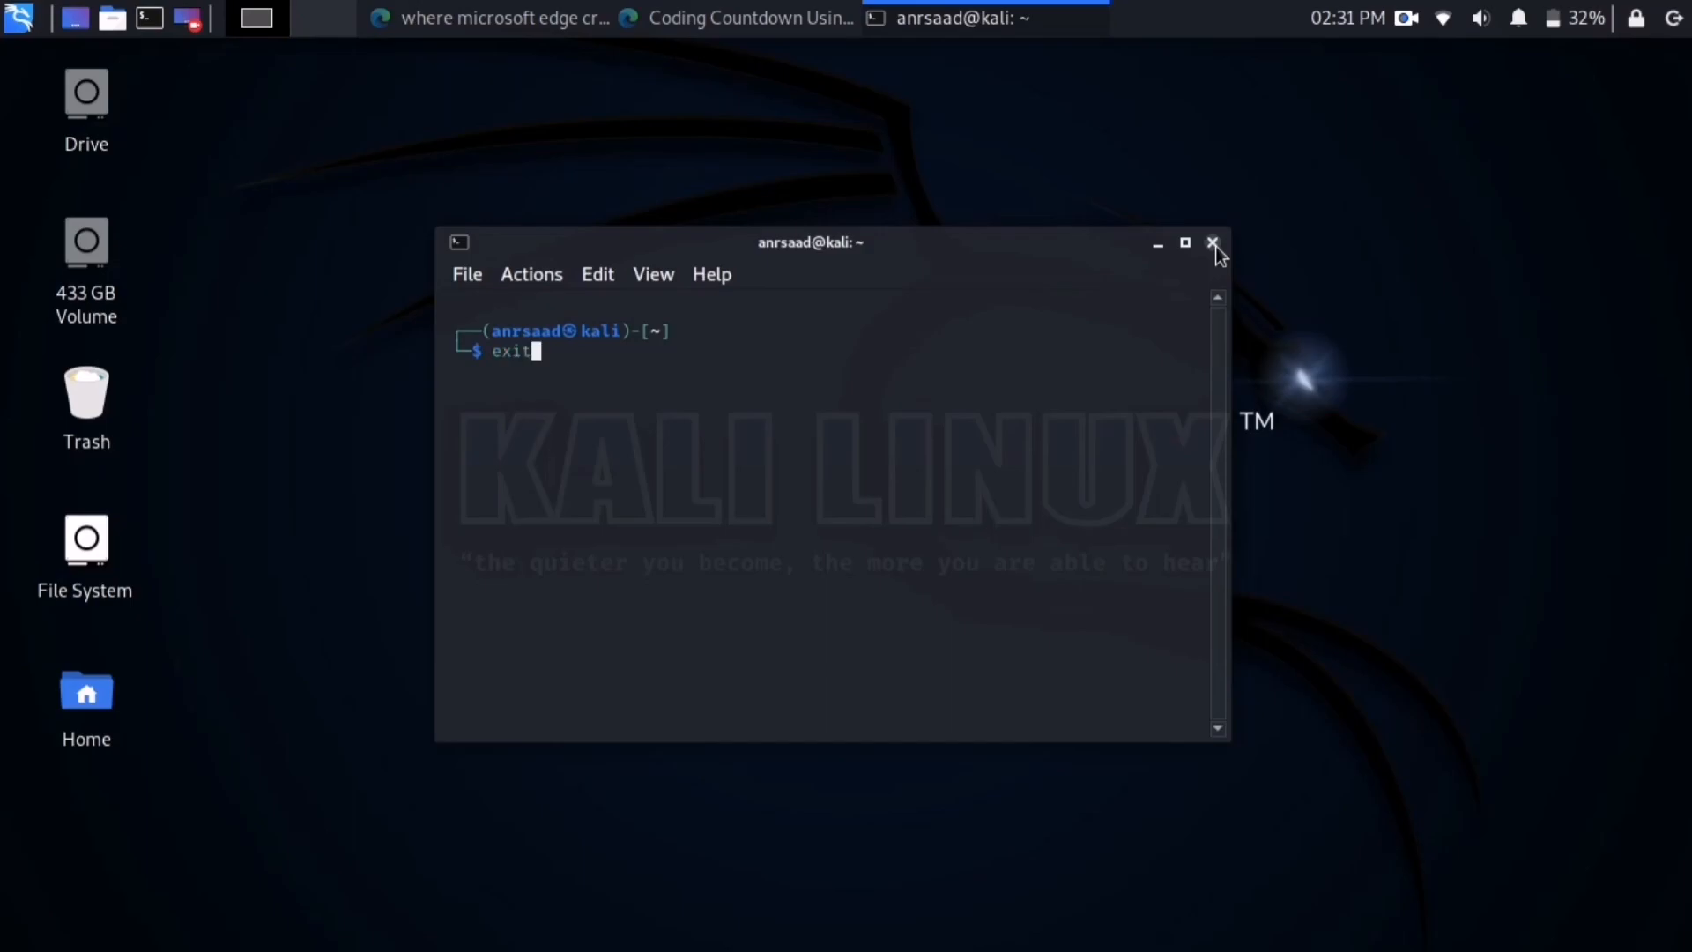